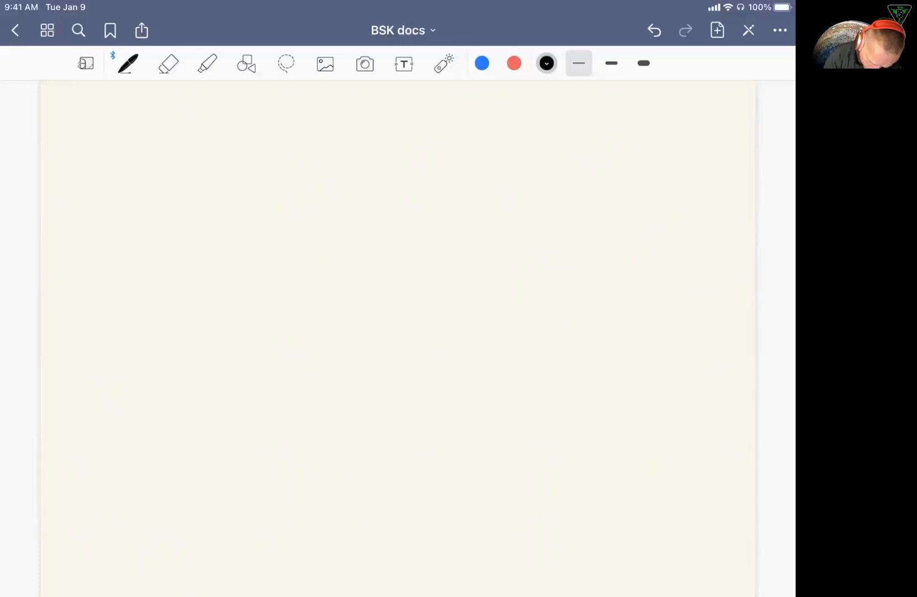
- Sketch two small stacked task boxes for the Dyn group
drag(212, 240, 286, 270)
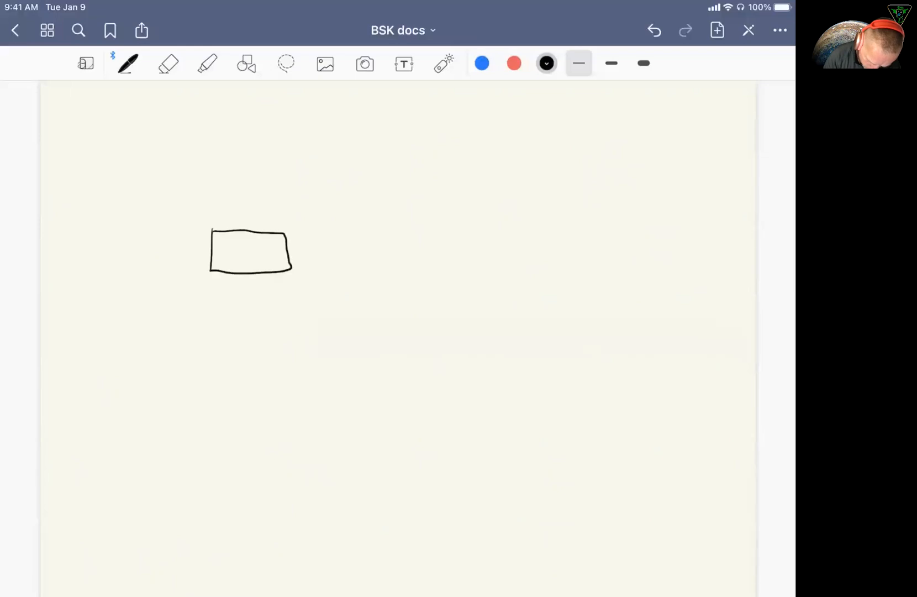
drag(215, 284, 214, 332)
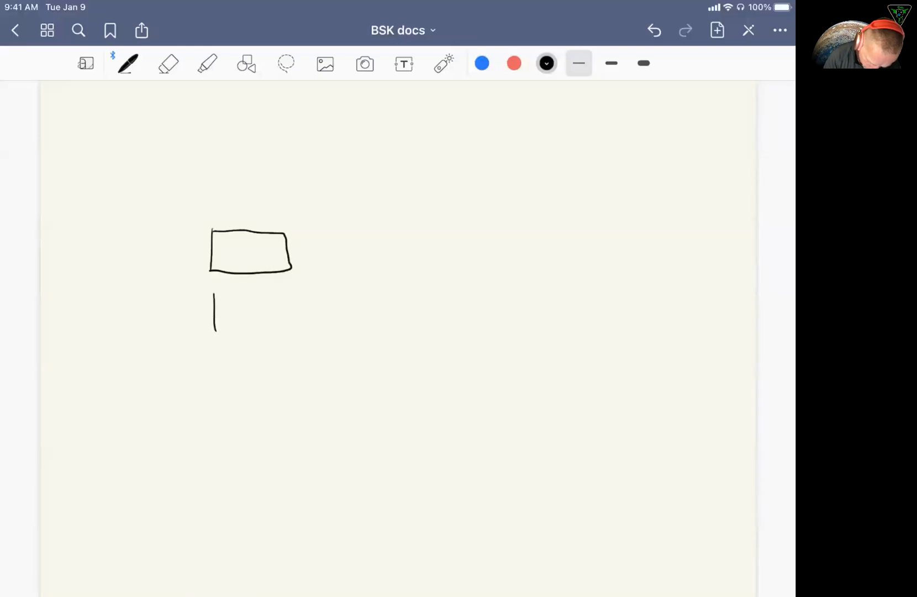
drag(215, 293, 286, 336)
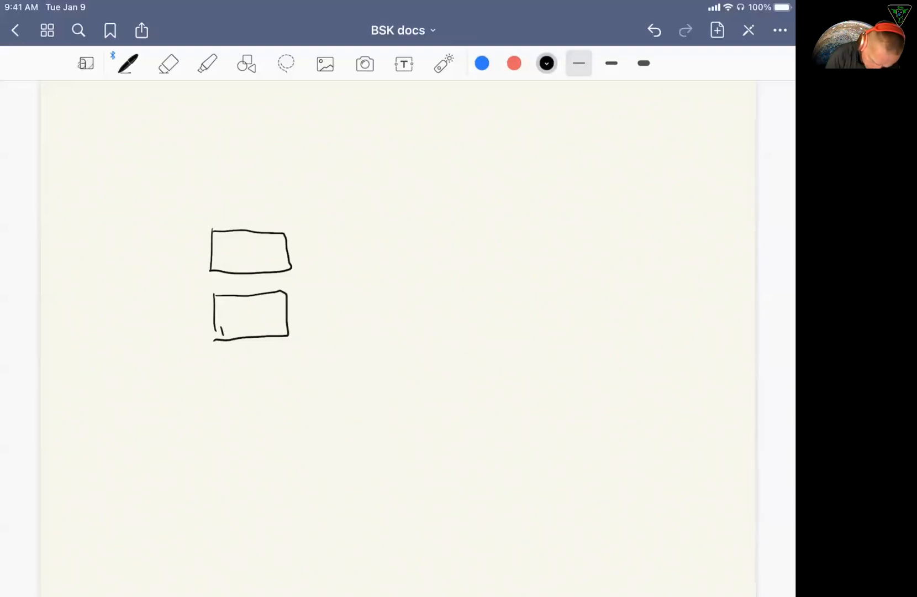
- Enclose the two task boxes in a larger box labelled Dyn 10Hz and begin a tall box to its right
drag(183, 198, 223, 386)
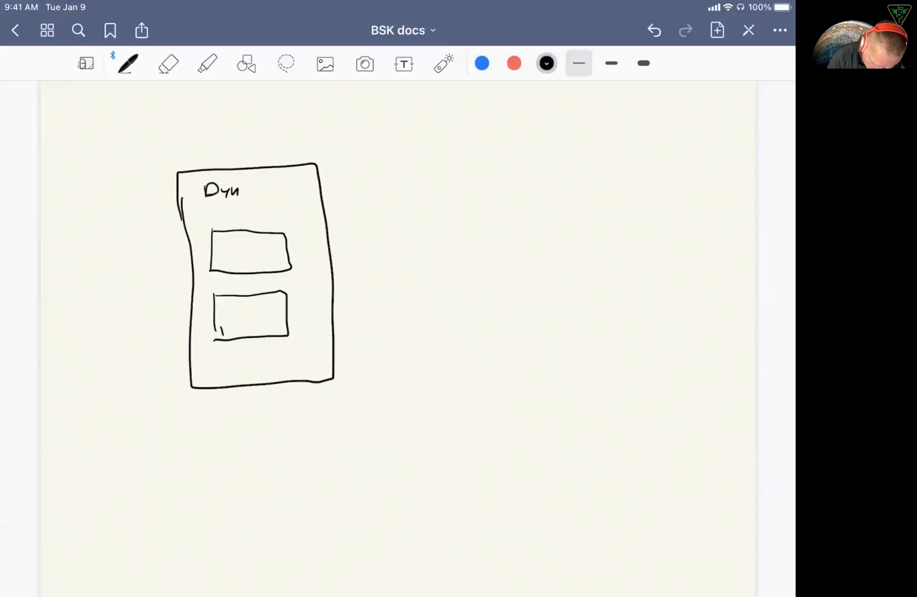
text(1011)
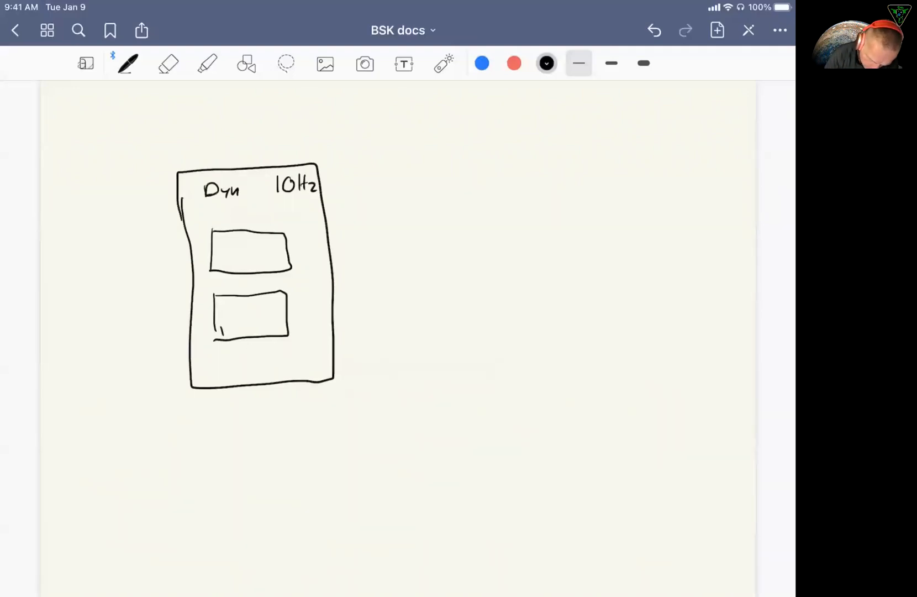
drag(388, 162, 394, 374)
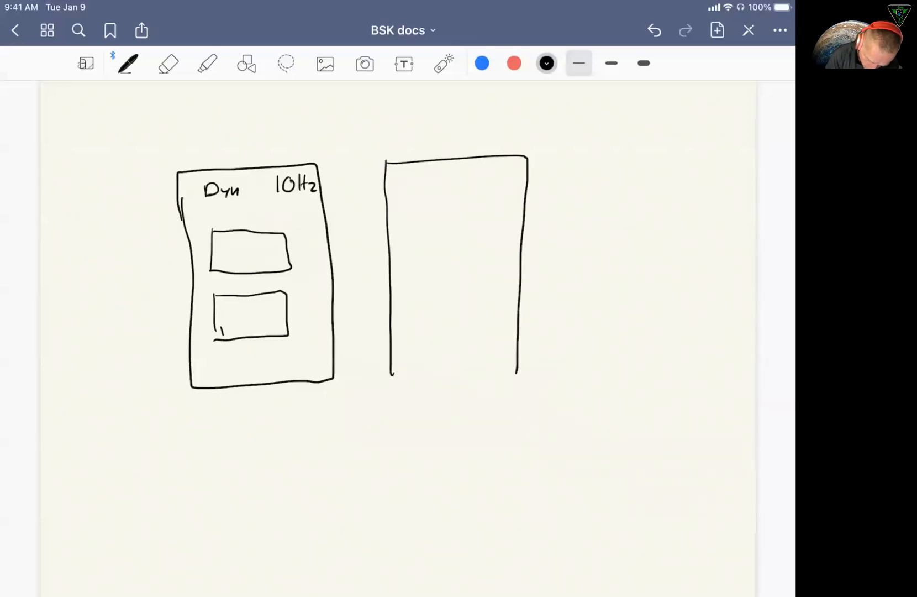
- Label the right-hand box Com 5Hz and sketch three small task boxes inside it
text(Com)
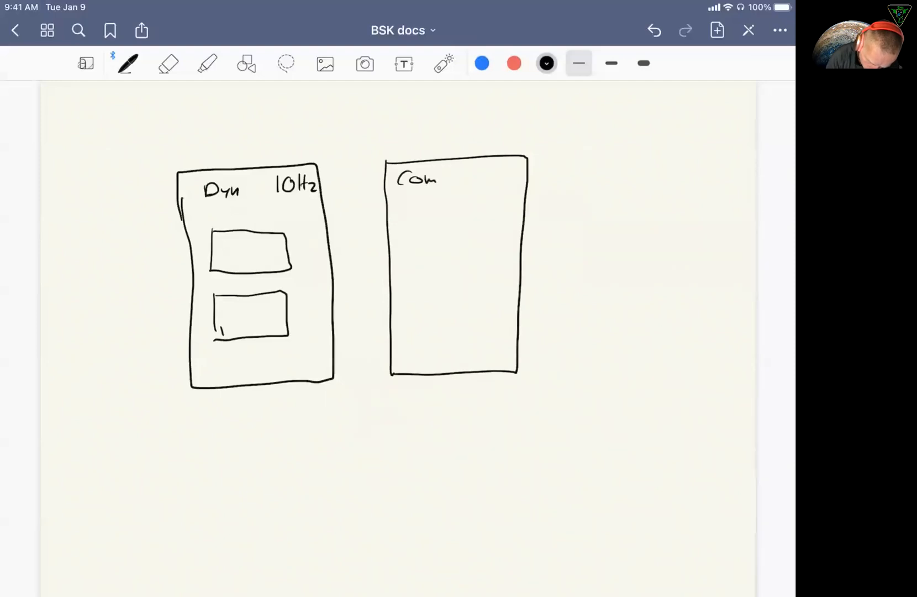
text(51)
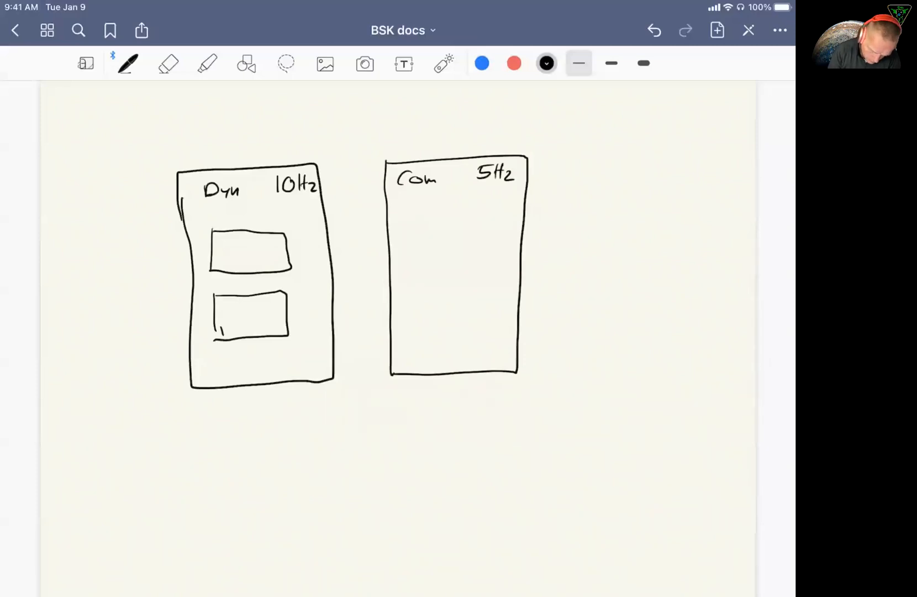
drag(426, 225, 474, 227)
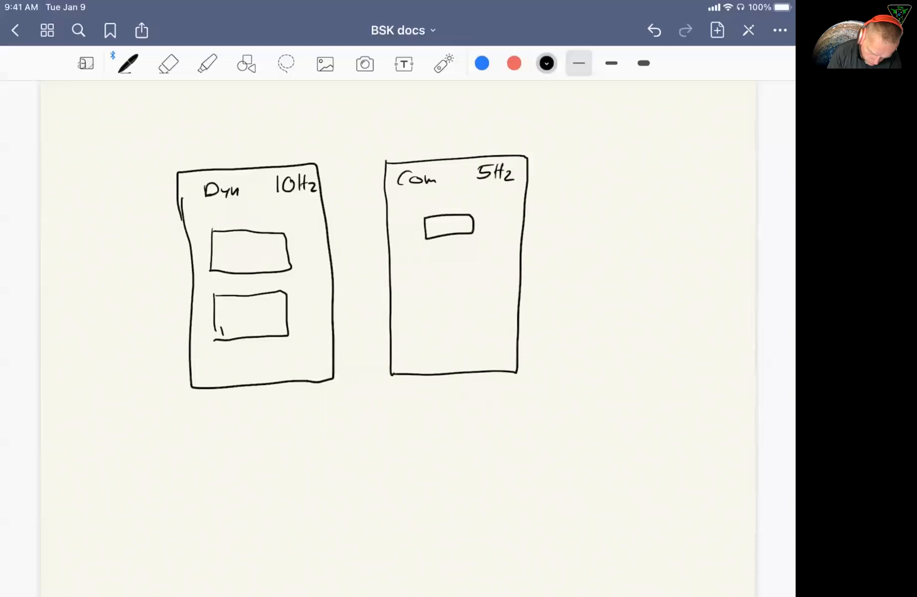
drag(430, 258, 480, 316)
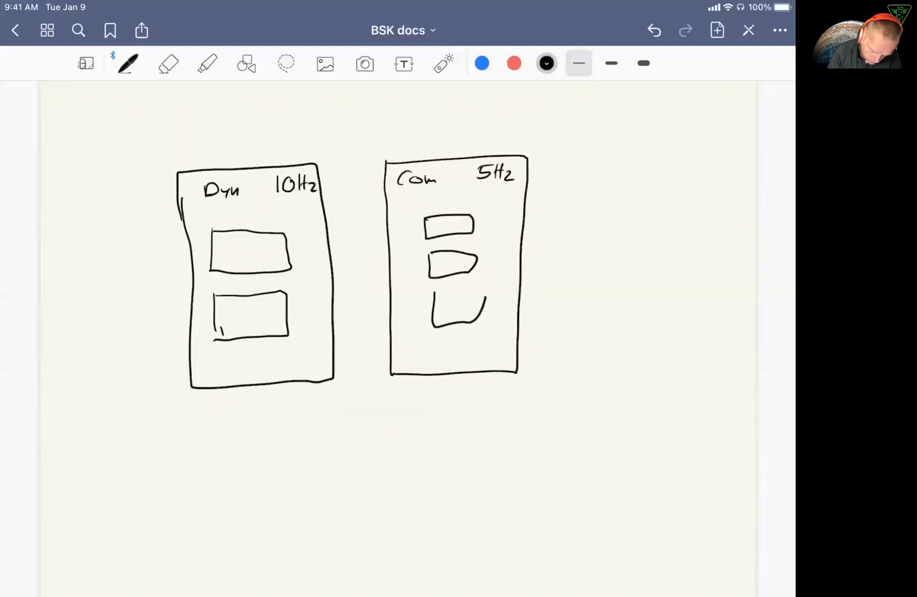
drag(434, 298, 480, 290)
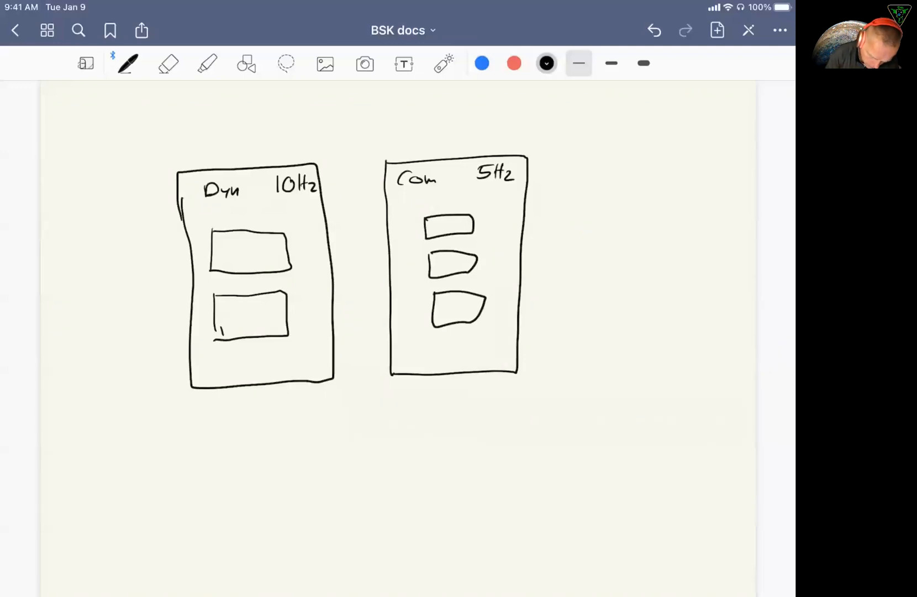
- Draw a large outer box around Dyn and Com, titled Process : DynamicsProcess
drag(118, 121, 149, 460)
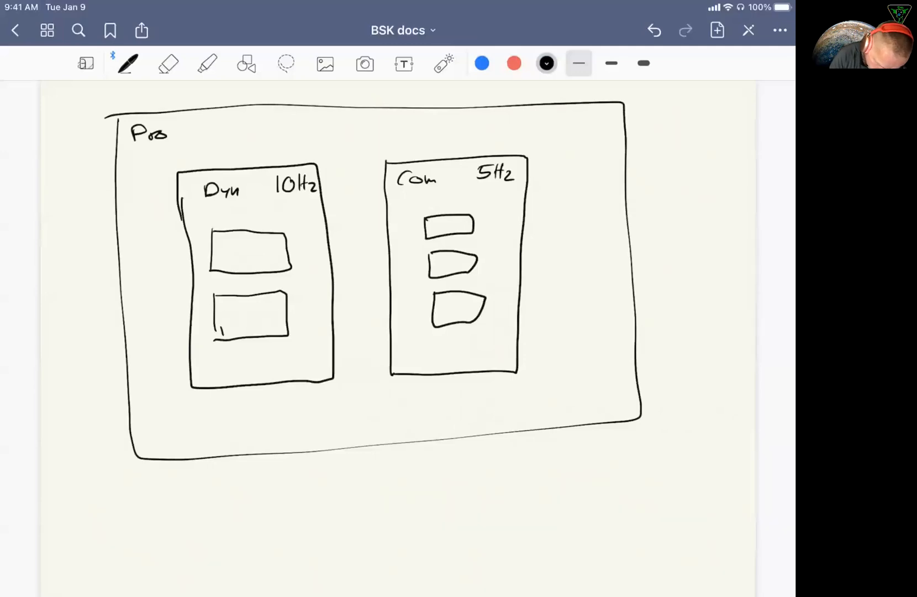
text(cess)
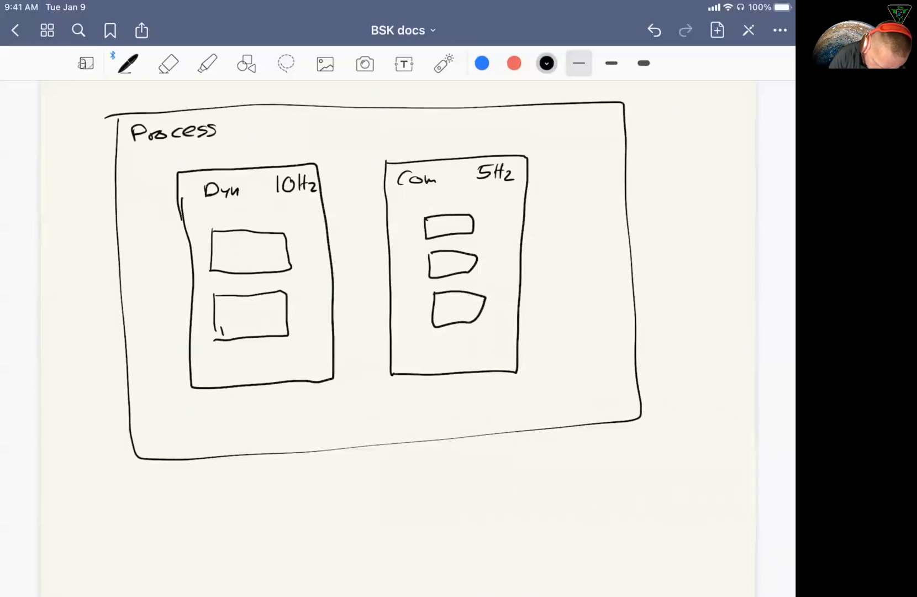
drag(240, 128, 272, 127)
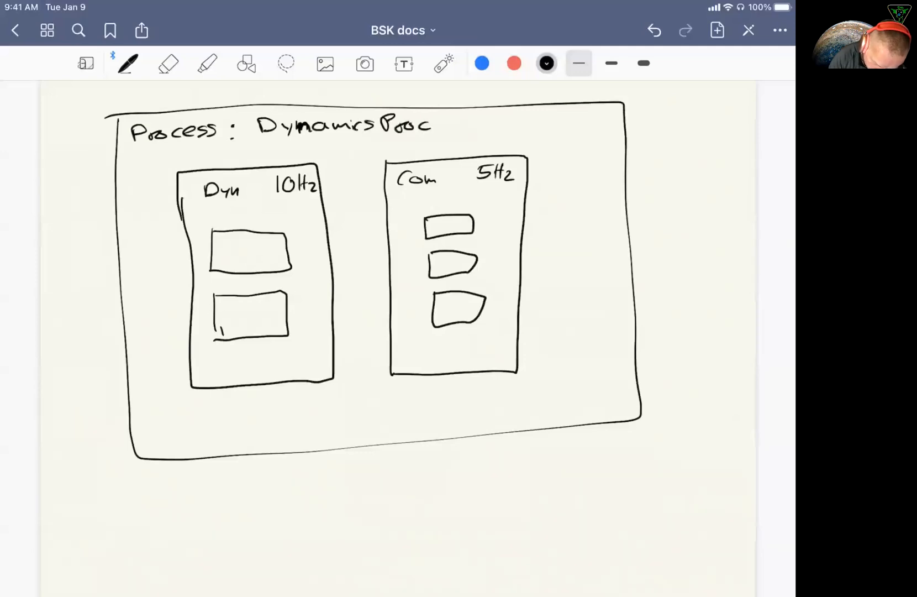
text(Process)
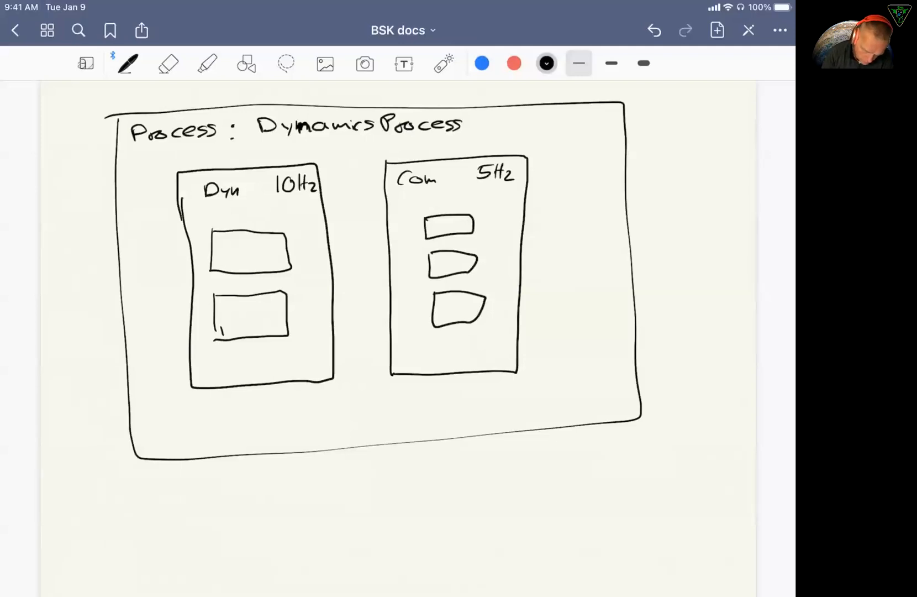
scroll(down, 3)
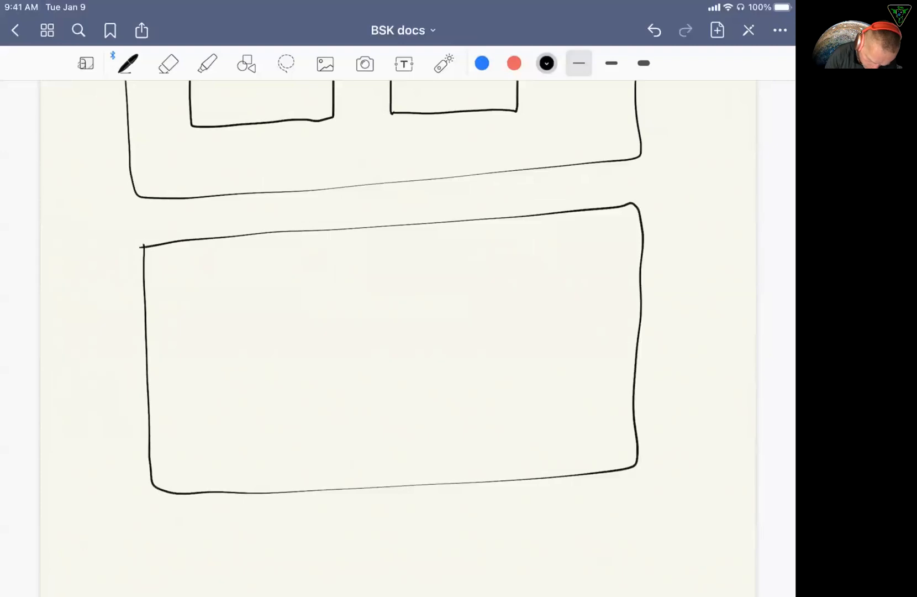
- Title the lower box FSW Process and draw its task boxes labelled 1Hz, 5Hz and 2Hz
text(FSC)
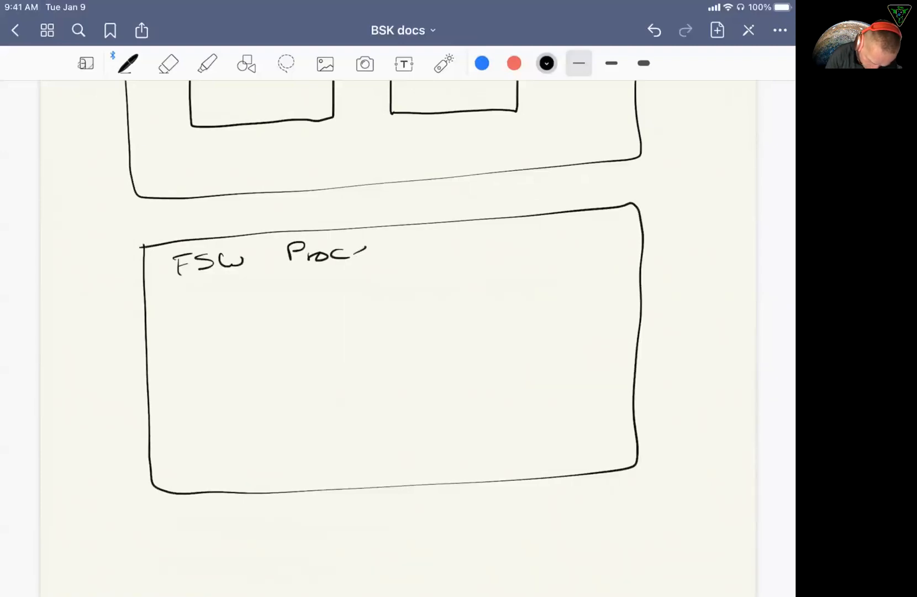
drag(367, 252, 392, 254)
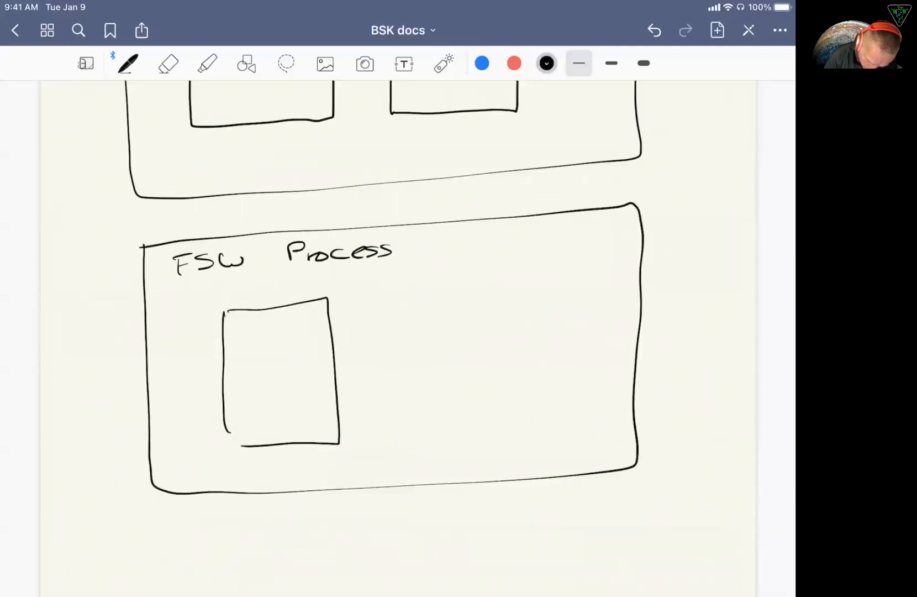
drag(426, 293, 520, 415)
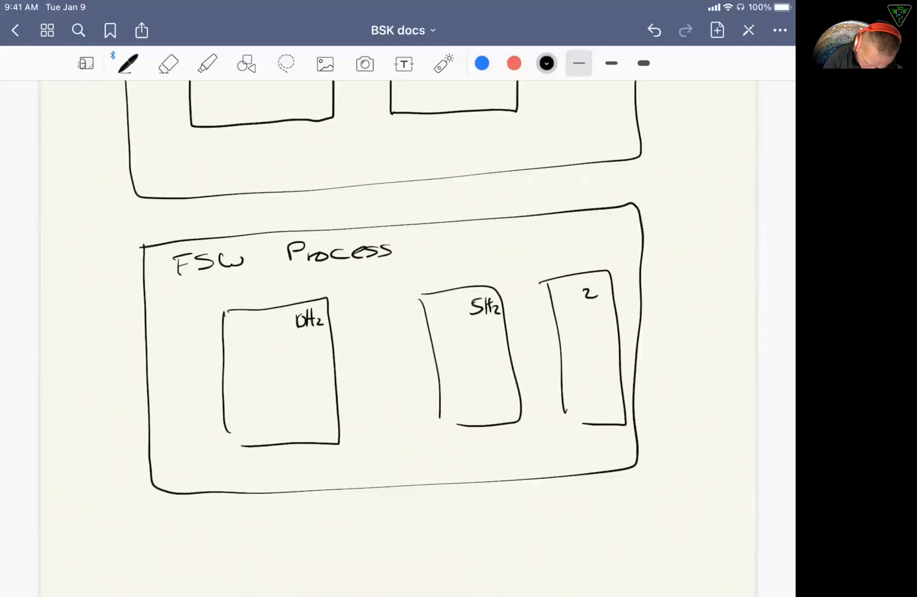
text(Hz)
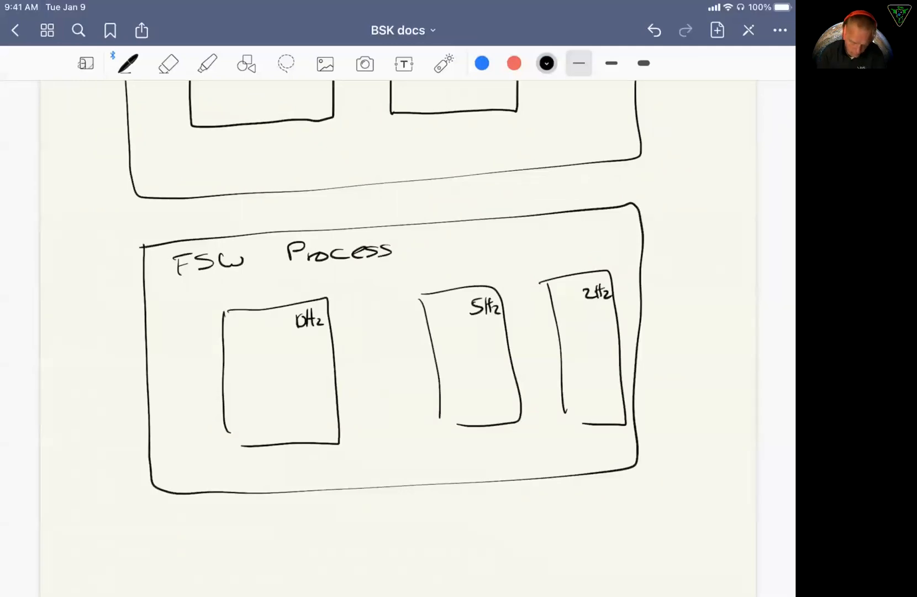
scroll(down, 3)
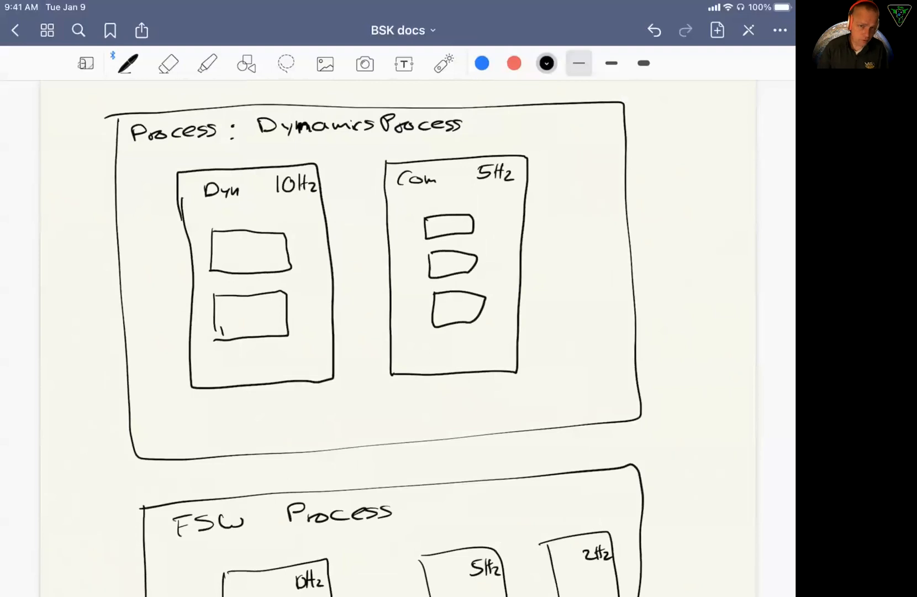
- In red ink, mark DynamicsProcess with priority (5) and FSW Process with priority (10)
scroll(down, 3)
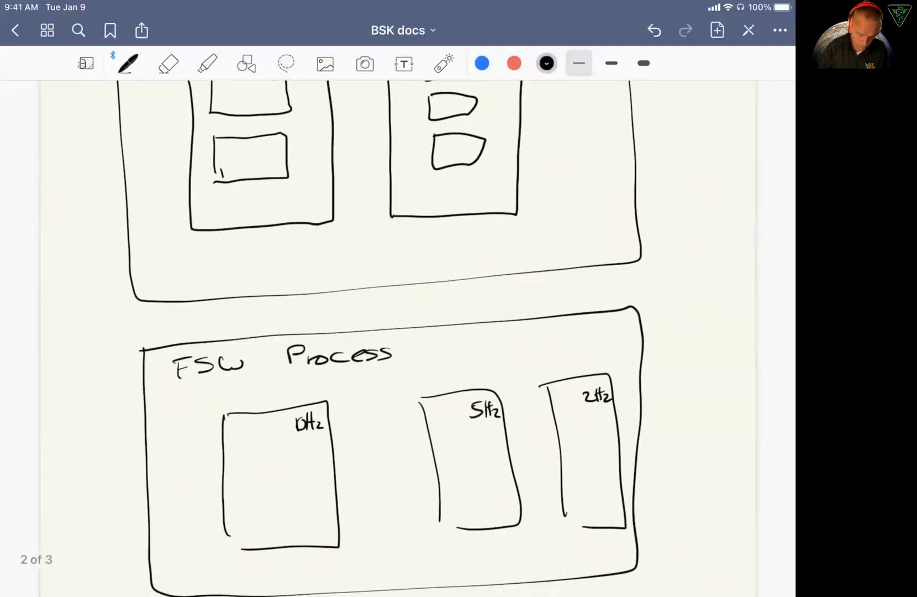
scroll(down, 3)
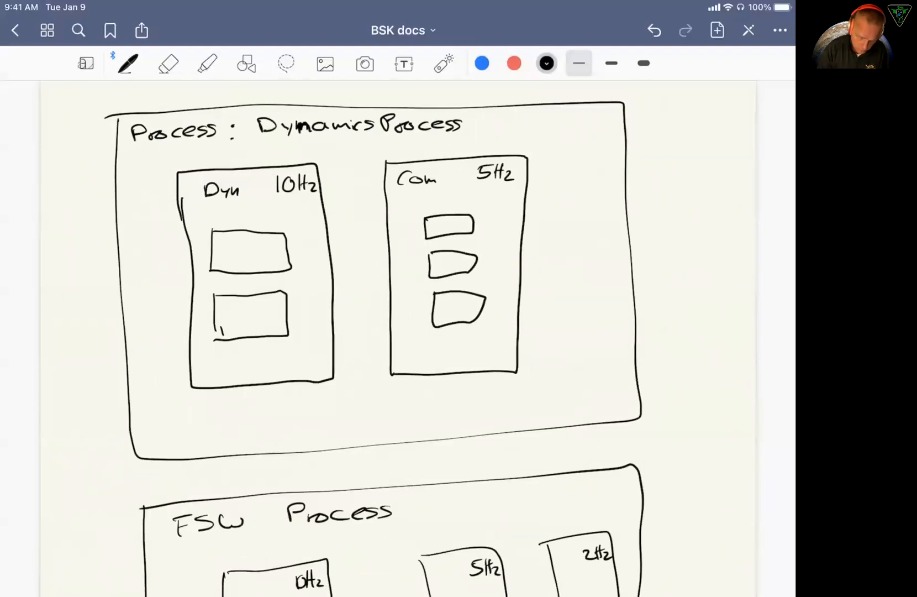
click(513, 63)
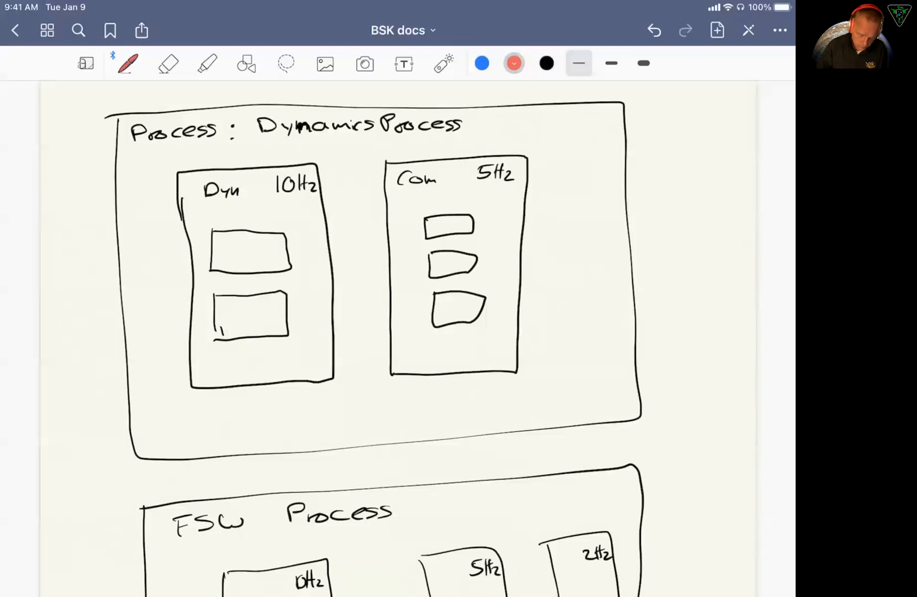
scroll(down, 3)
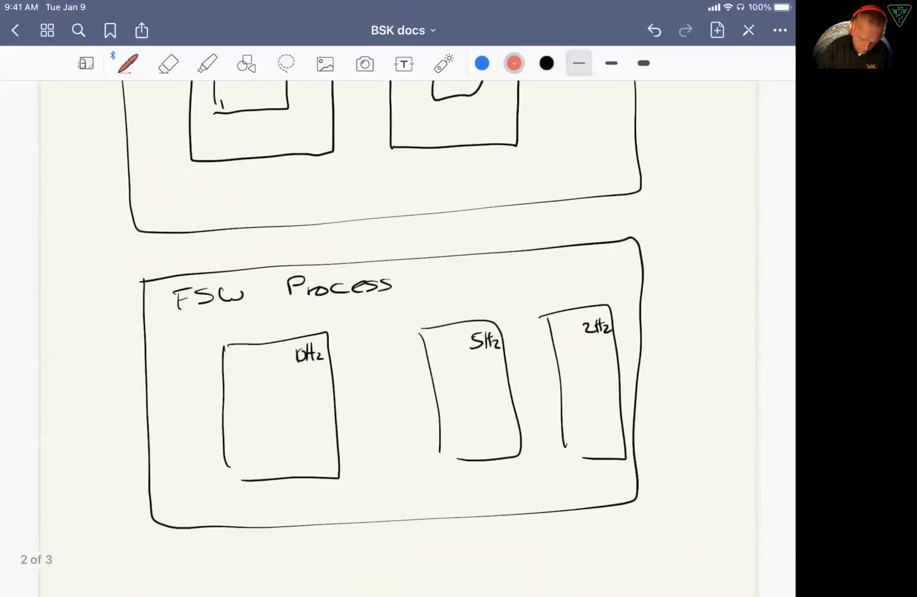
scroll(down, 3)
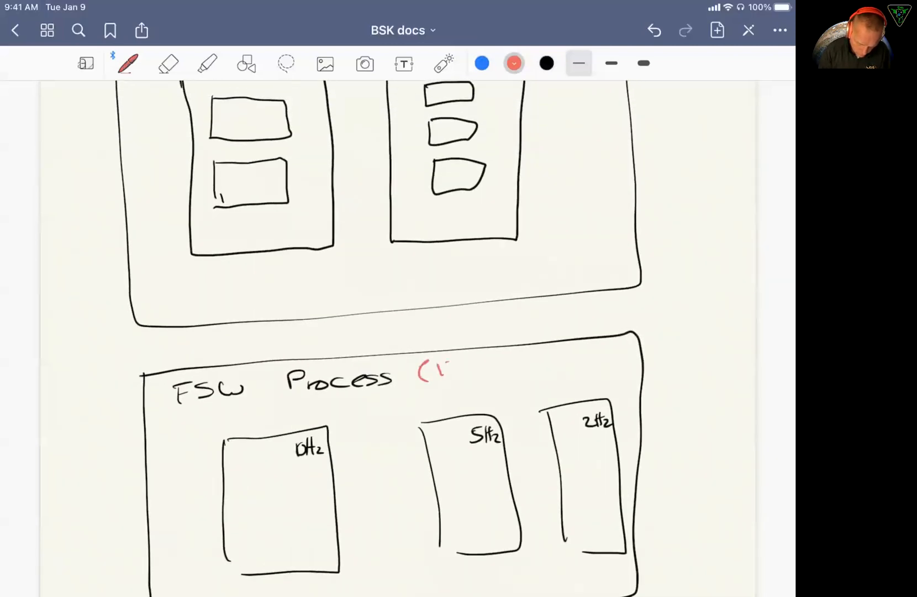
scroll(down, 3)
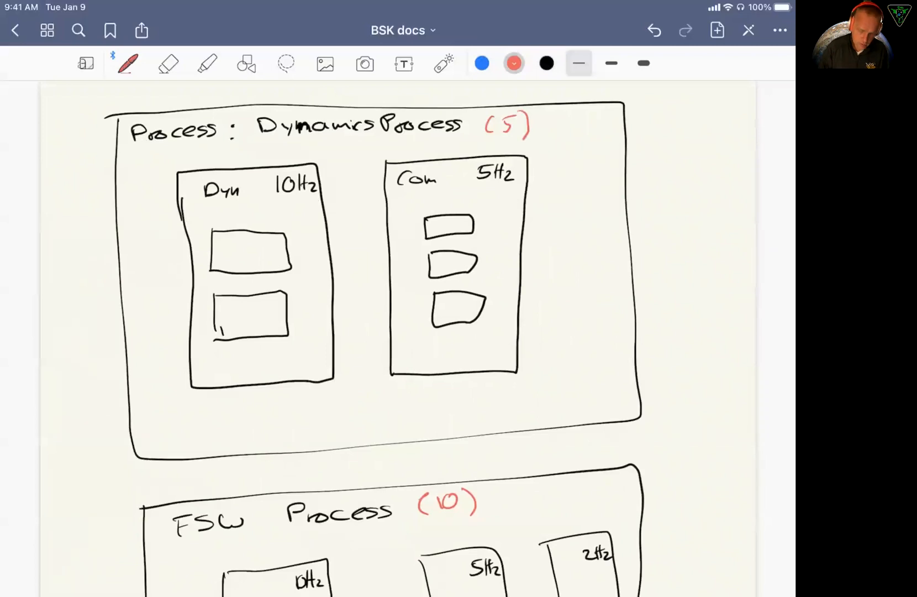
scroll(down, 3)
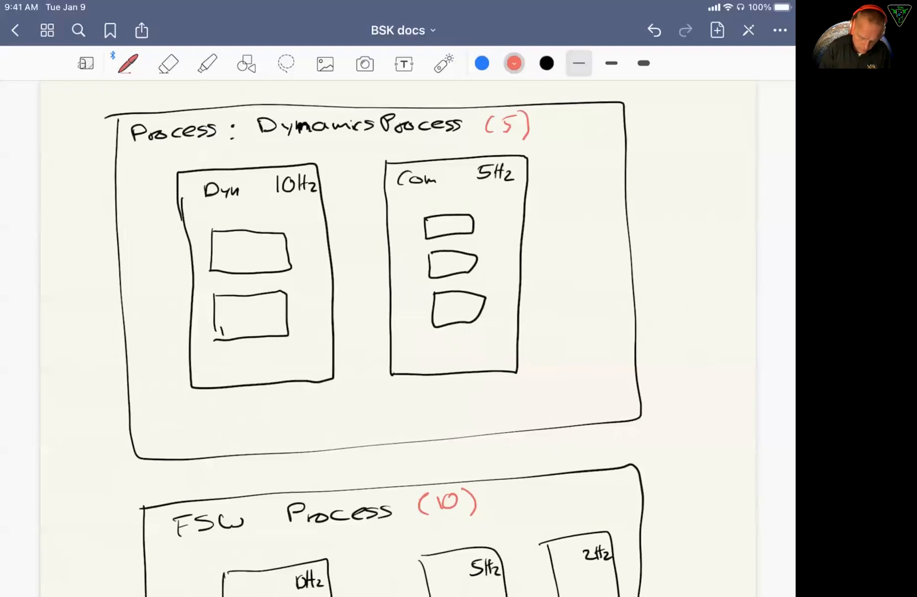
scroll(down, 3)
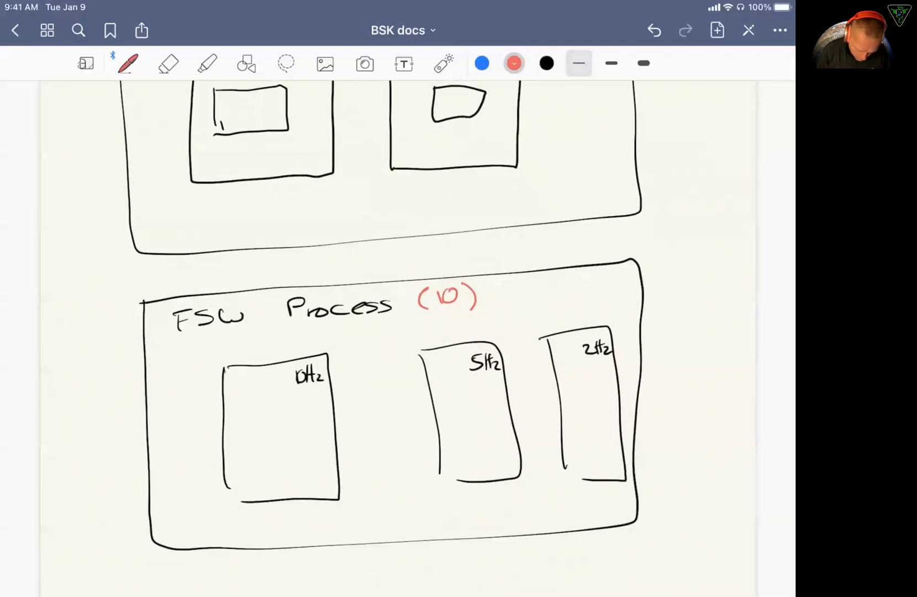
- Write red priorities (-1), (3) and (1) in the FSW task boxes, ending on the laser pointer
drag(280, 410, 316, 410)
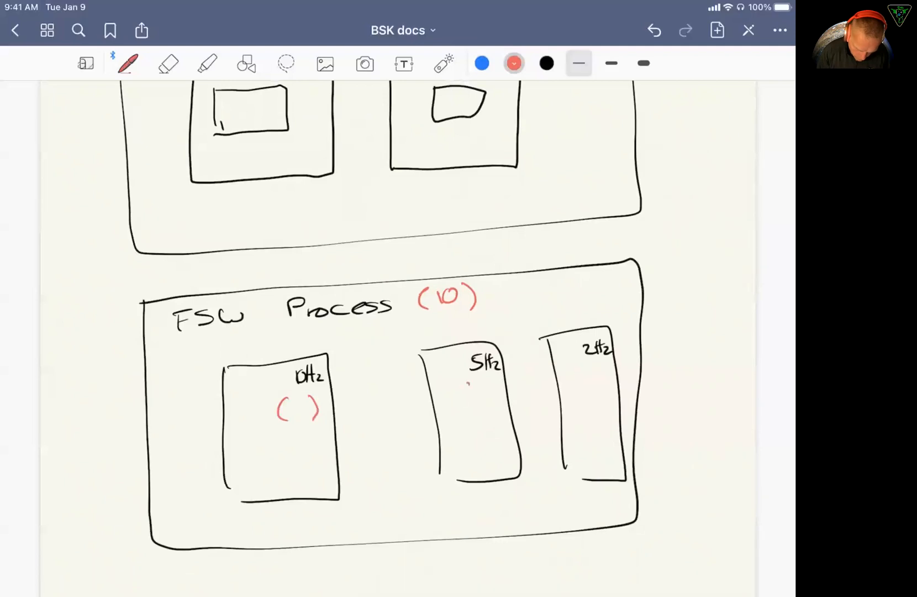
drag(474, 386, 462, 410)
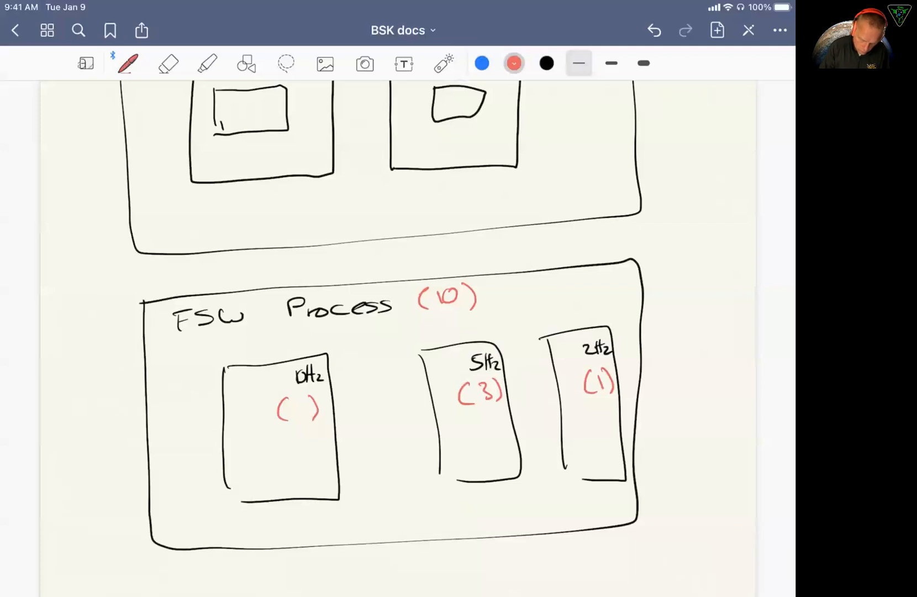
click(443, 63)
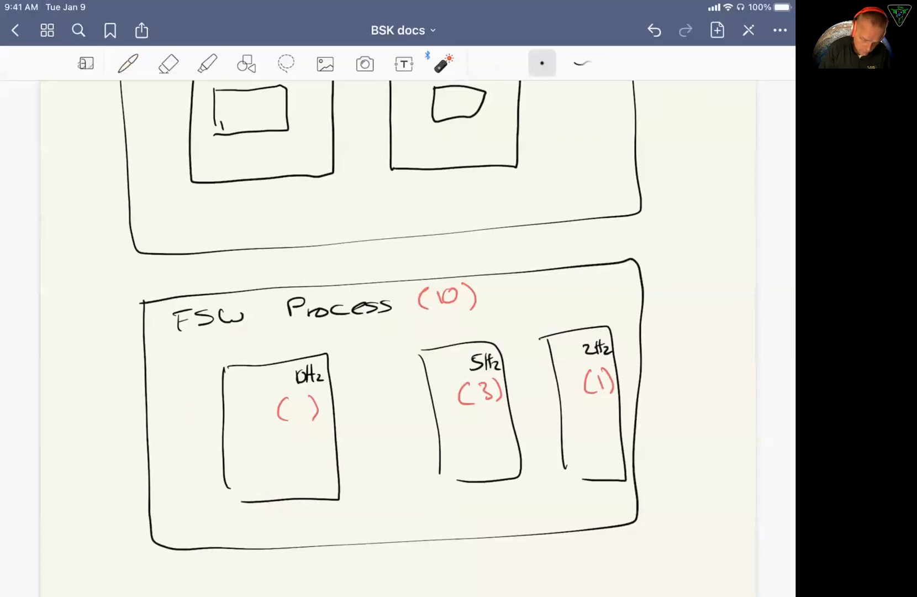
click(127, 63)
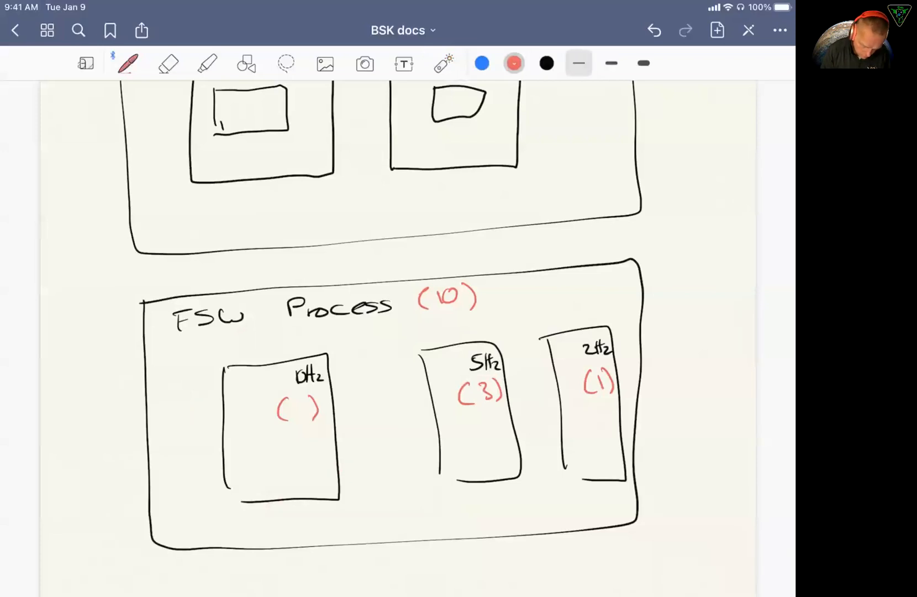
drag(286, 410, 304, 410)
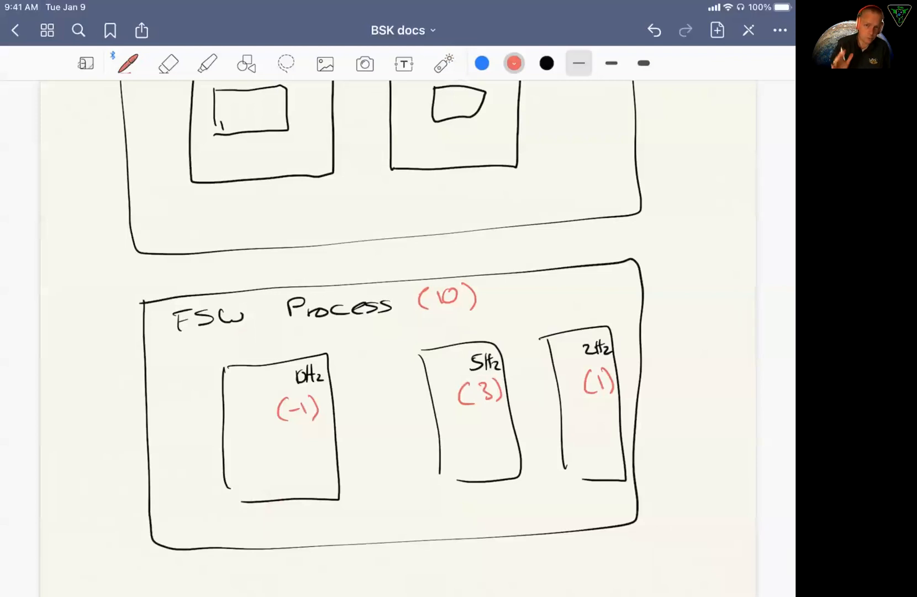
click(168, 63)
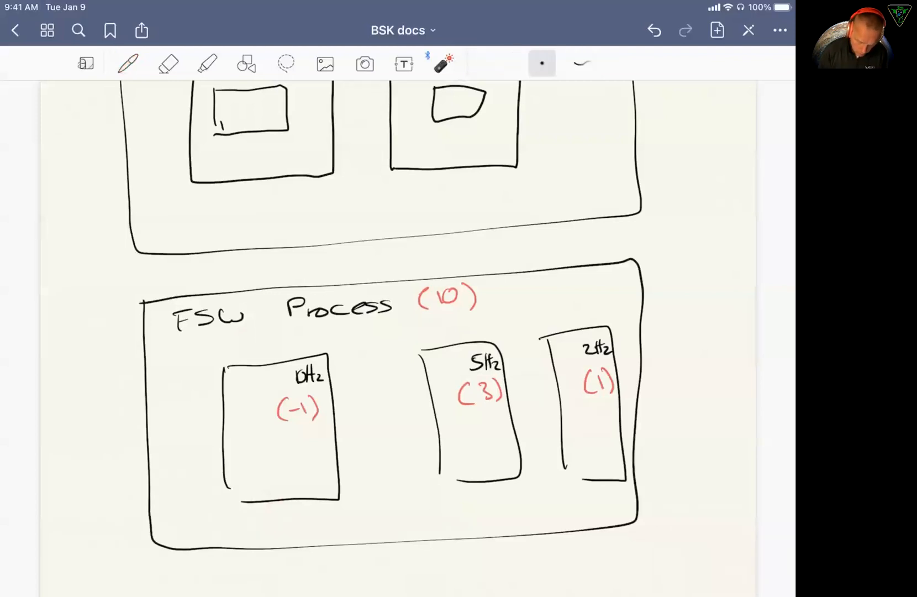
scroll(down, 3)
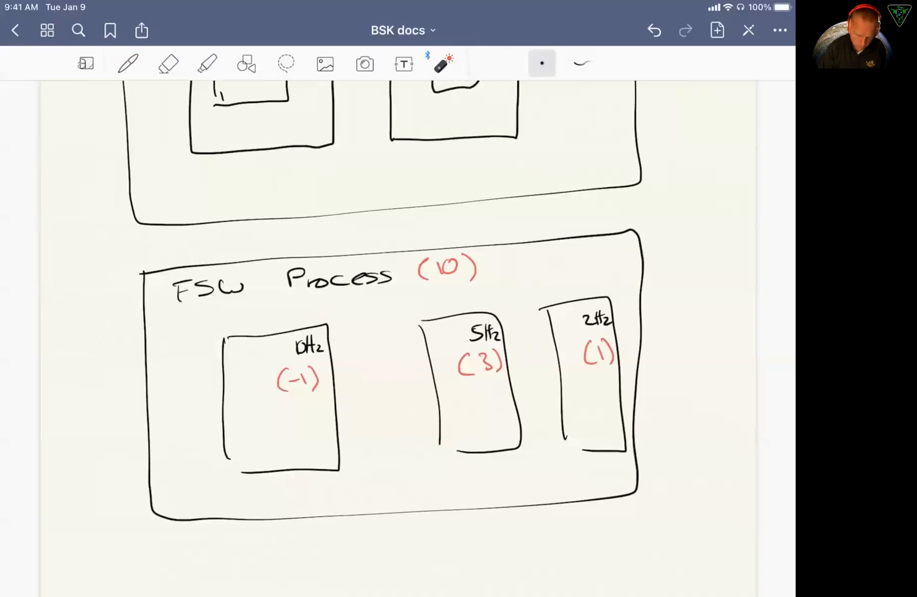
scroll(down, 3)
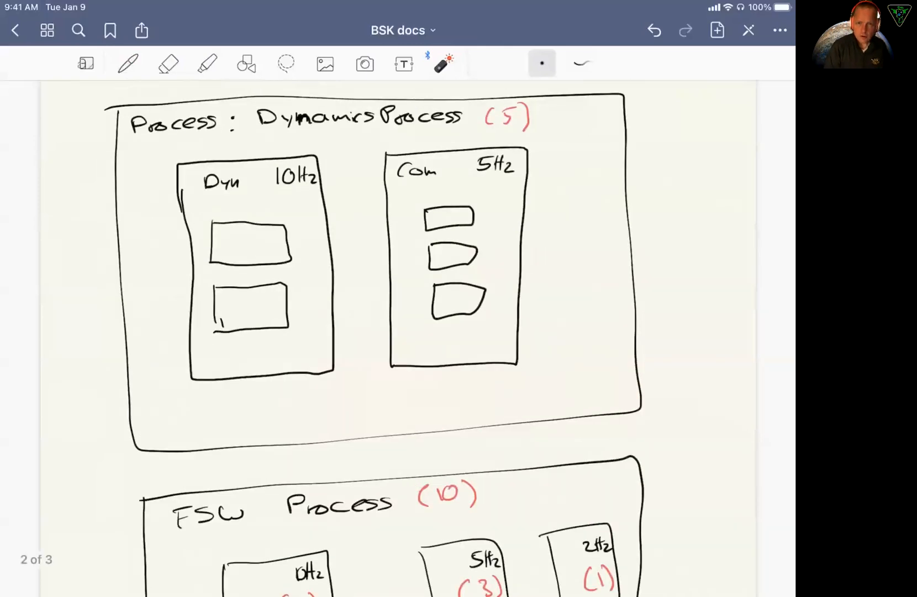